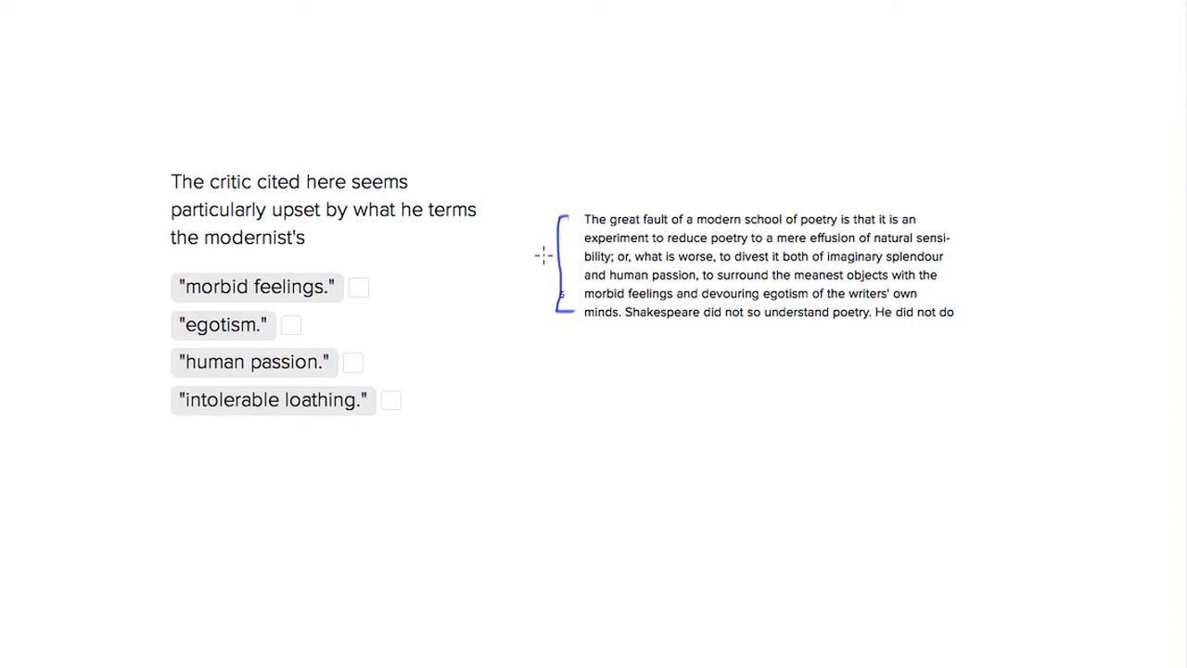
mouse_move(677, 234)
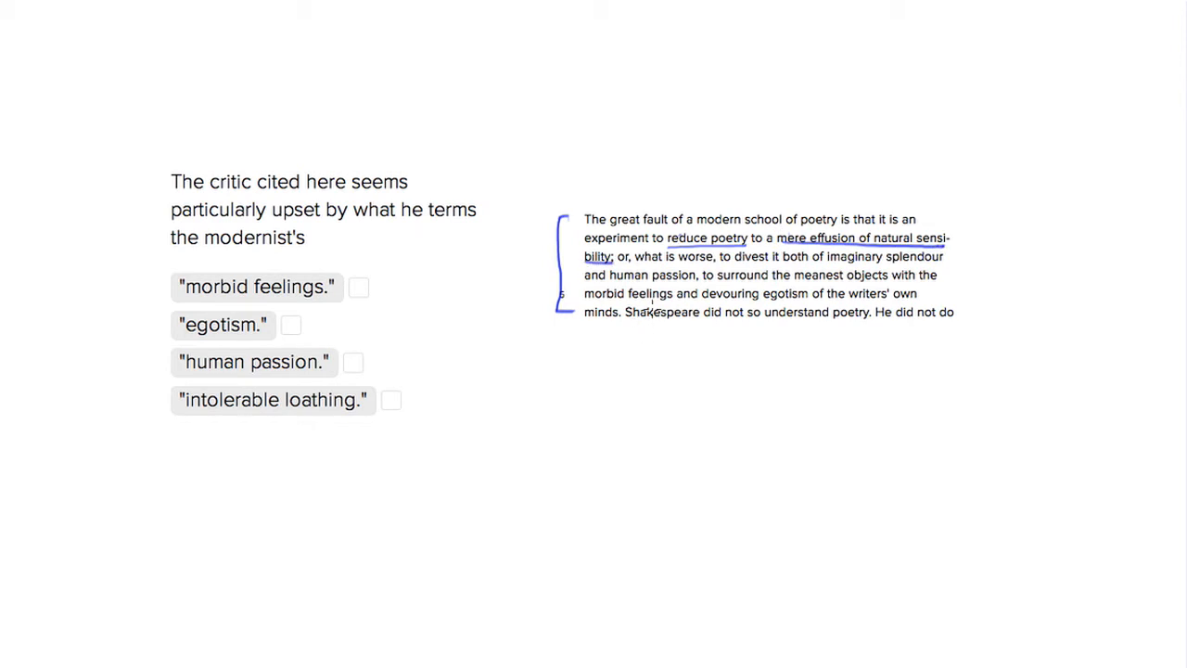
mouse_move(649, 264)
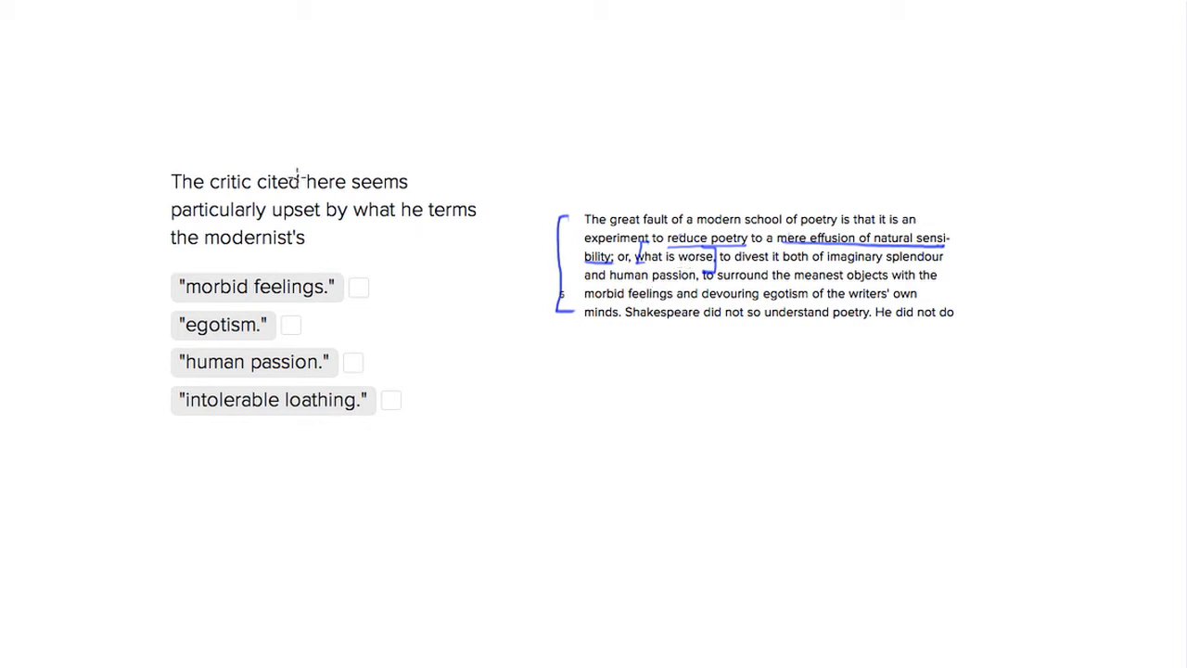
Underline 'particularly upset' in the question stem with the blue pen.
drag(171, 215, 320, 215)
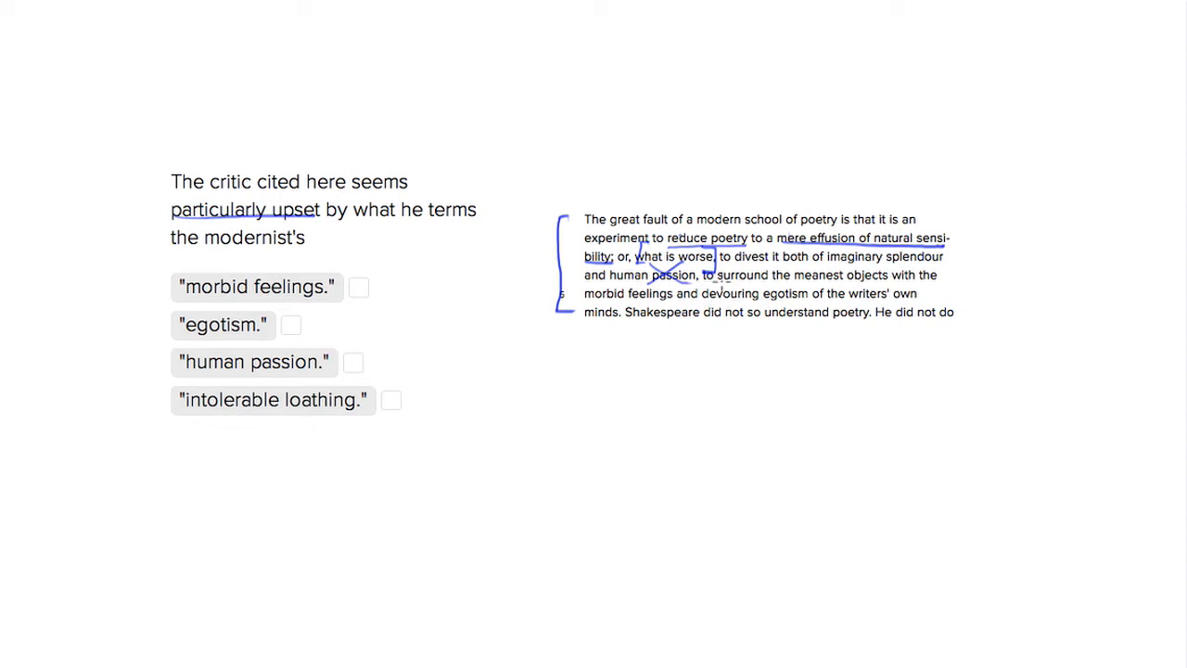
Underline 'to surround the meanest objects' through 'writers' own minds' and mark 'egotism'.
drag(714, 275, 936, 275)
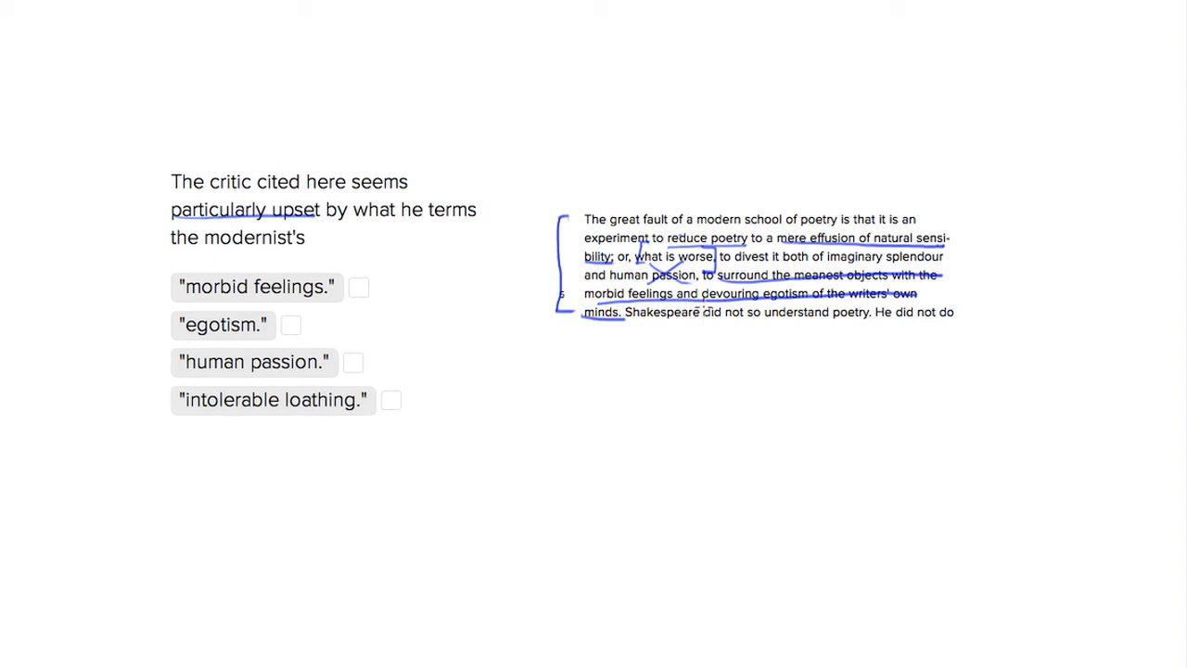
drag(704, 306, 770, 306)
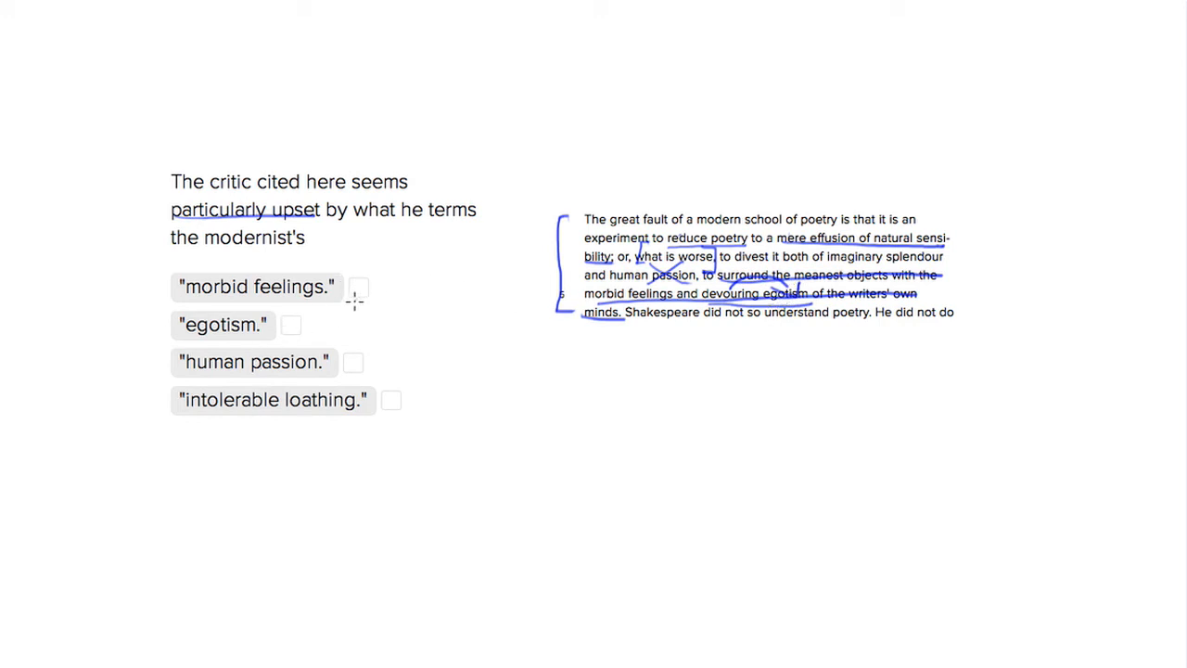
Draw X marks over the 'morbid feelings' and 'human passion' answer choices.
click(357, 286)
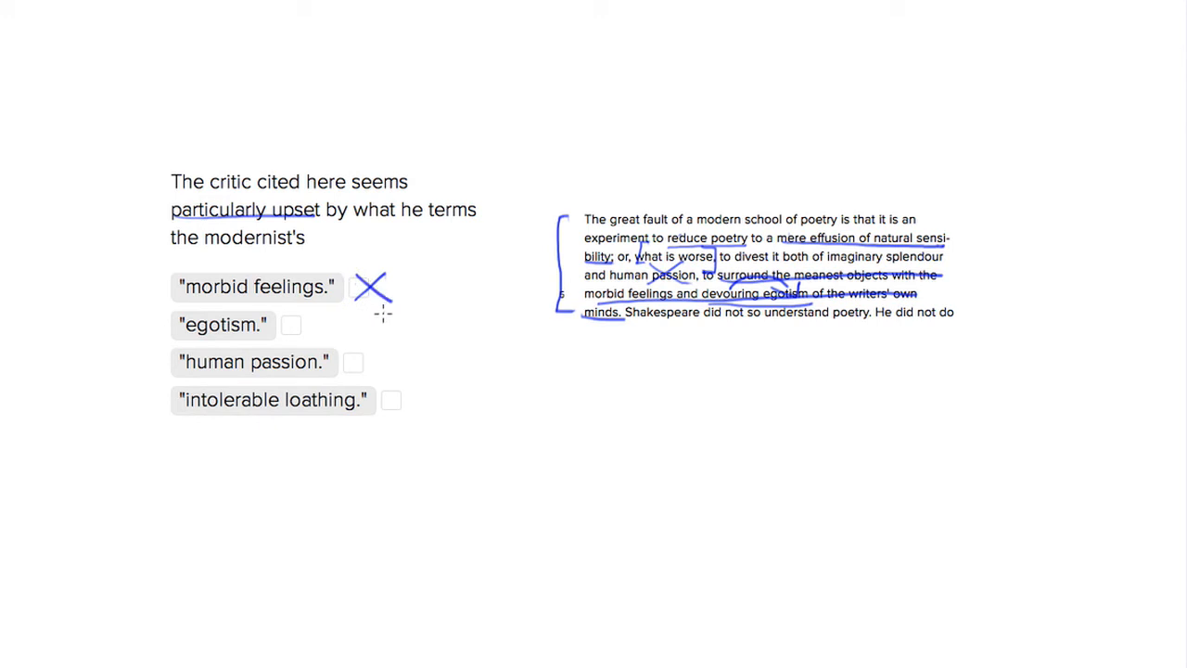
mouse_move(319, 312)
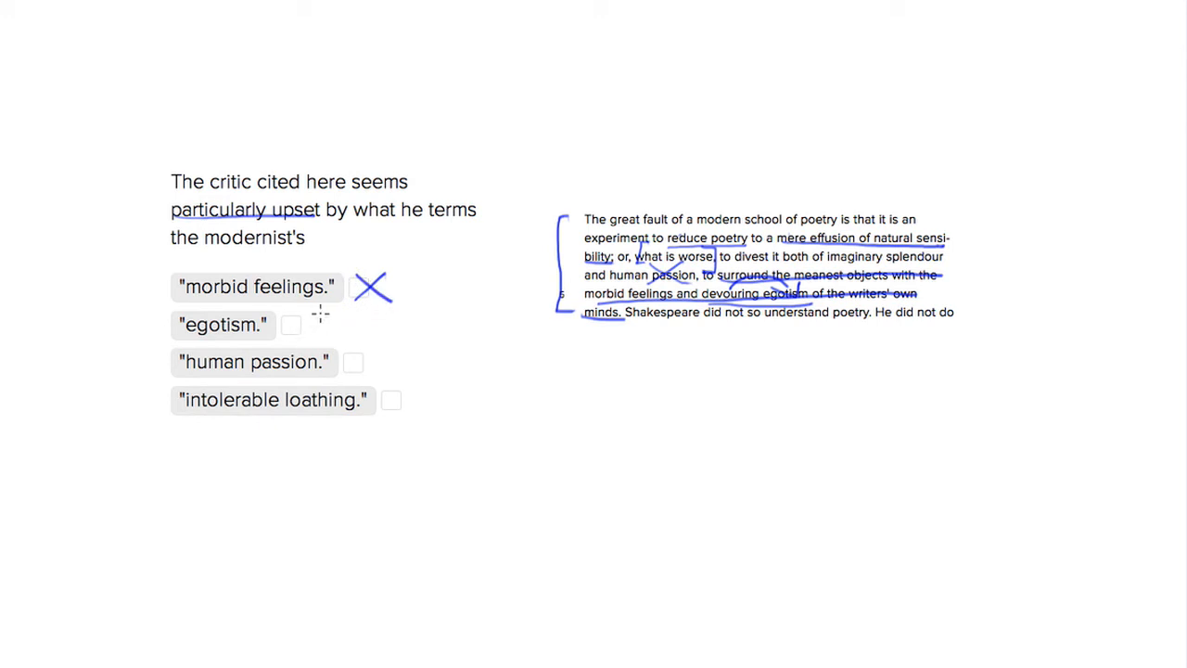
mouse_move(388, 321)
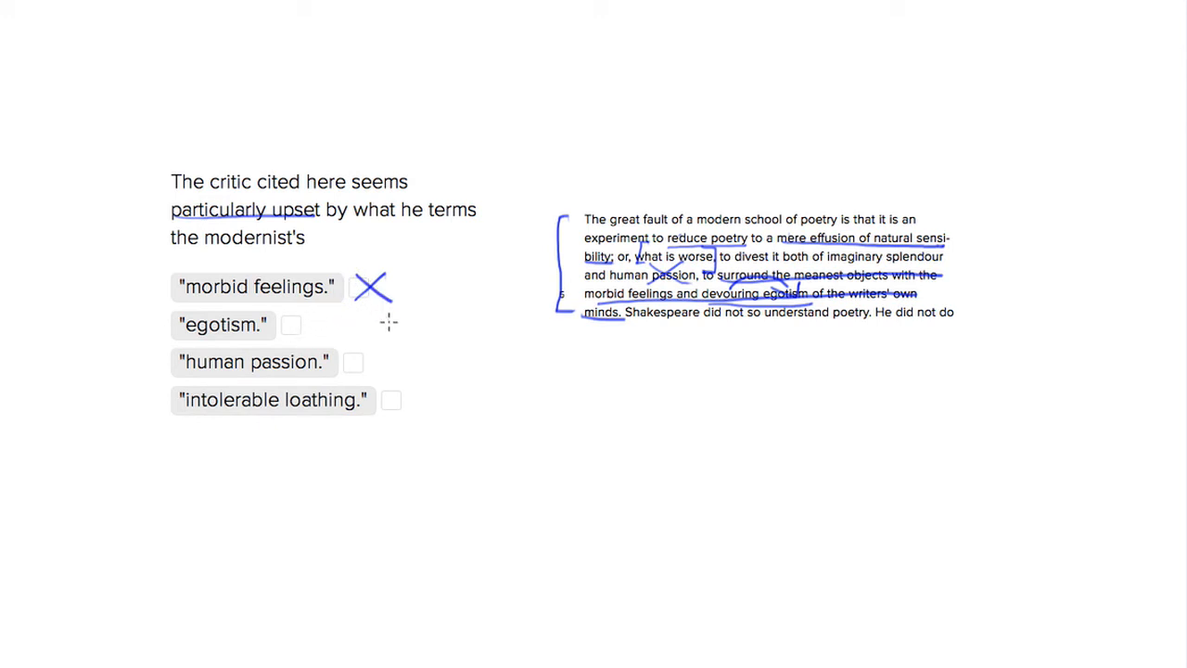
mouse_move(393, 398)
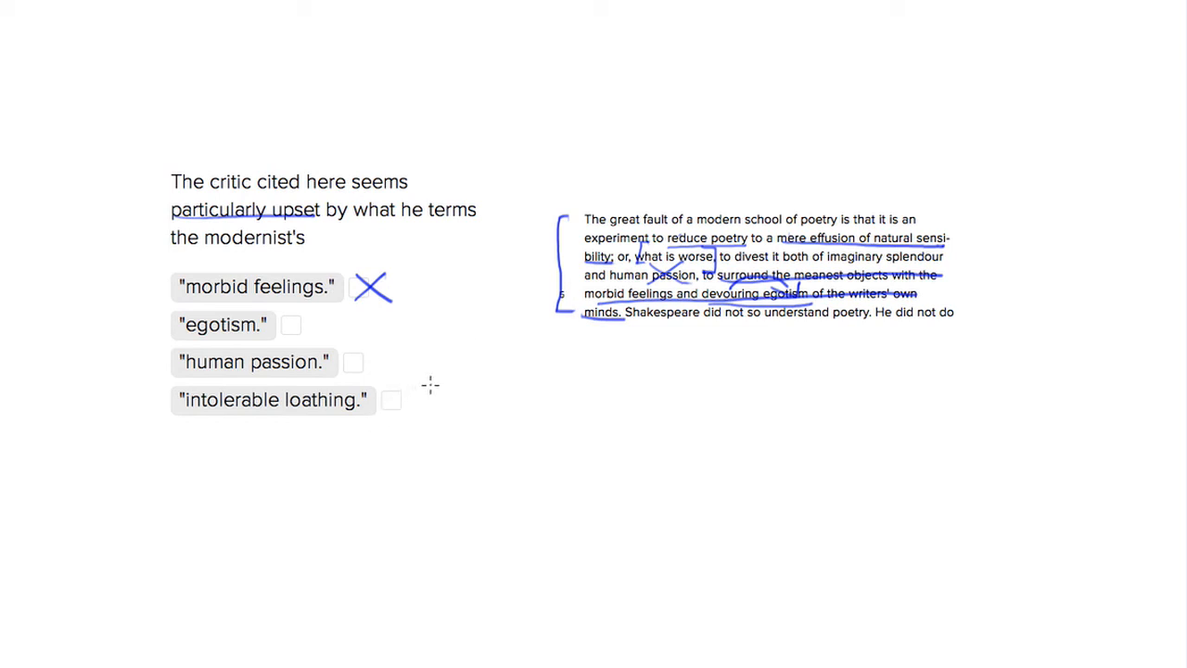
mouse_move(445, 377)
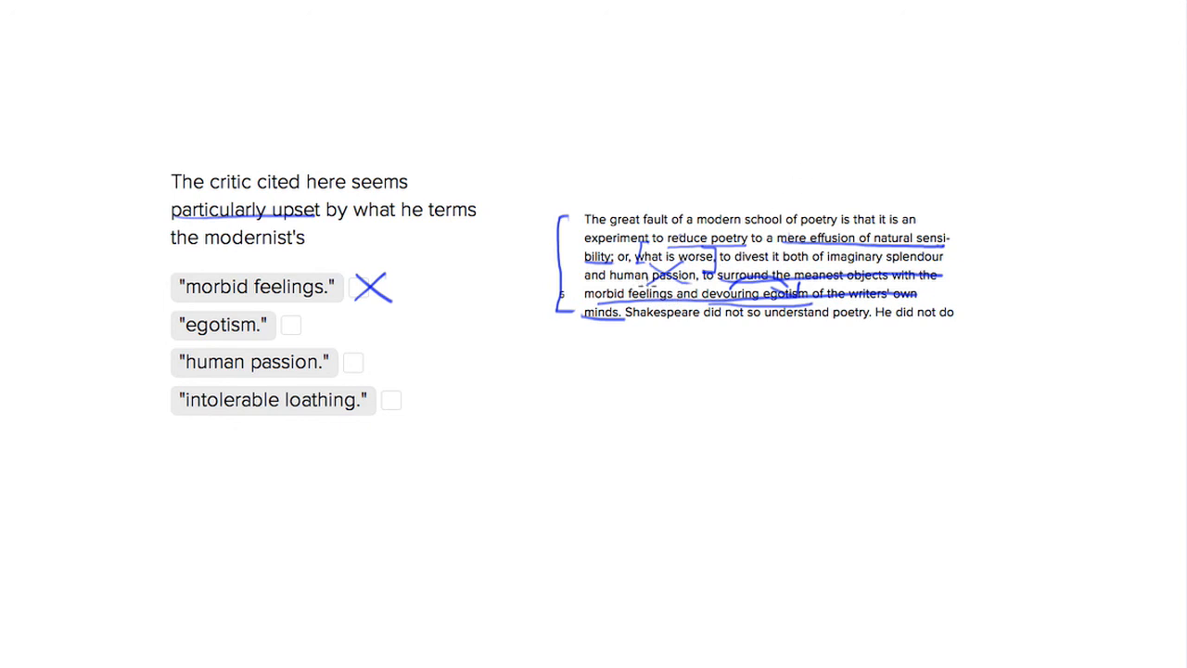
mouse_move(388, 380)
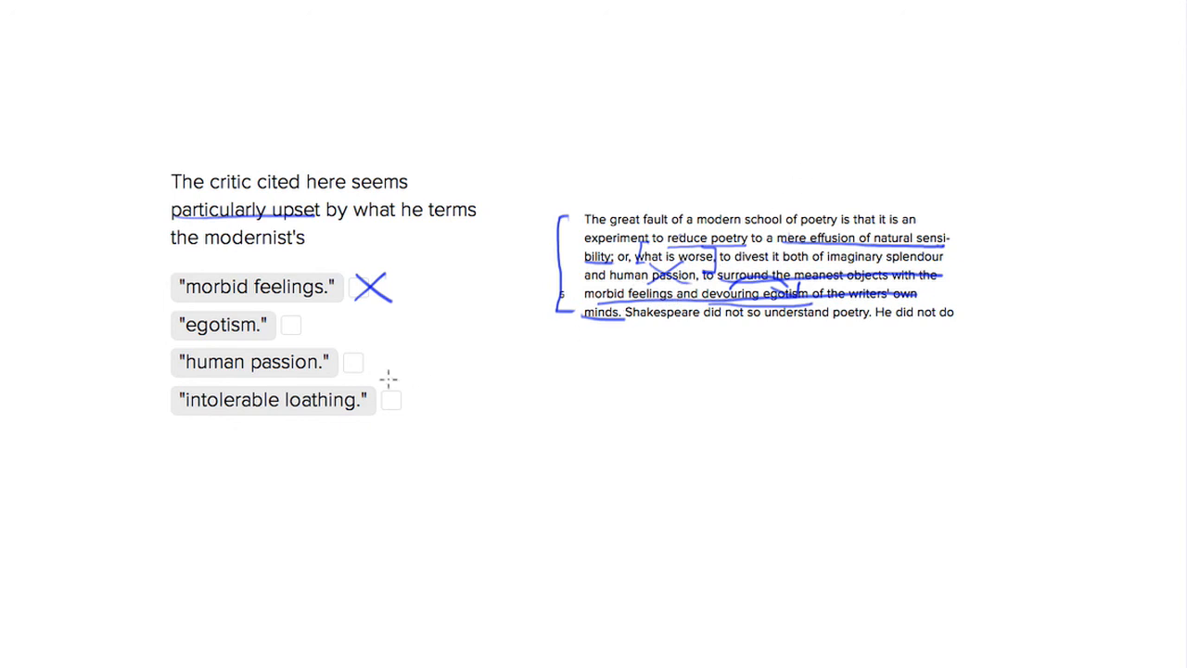
click(354, 362)
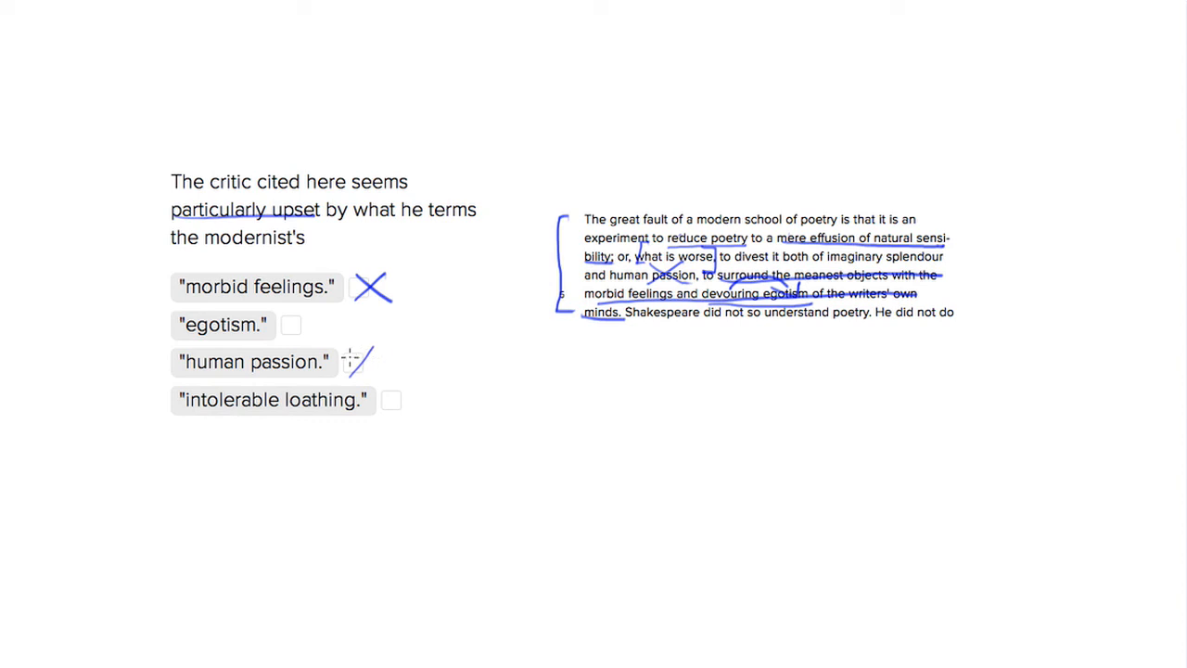
click(361, 361)
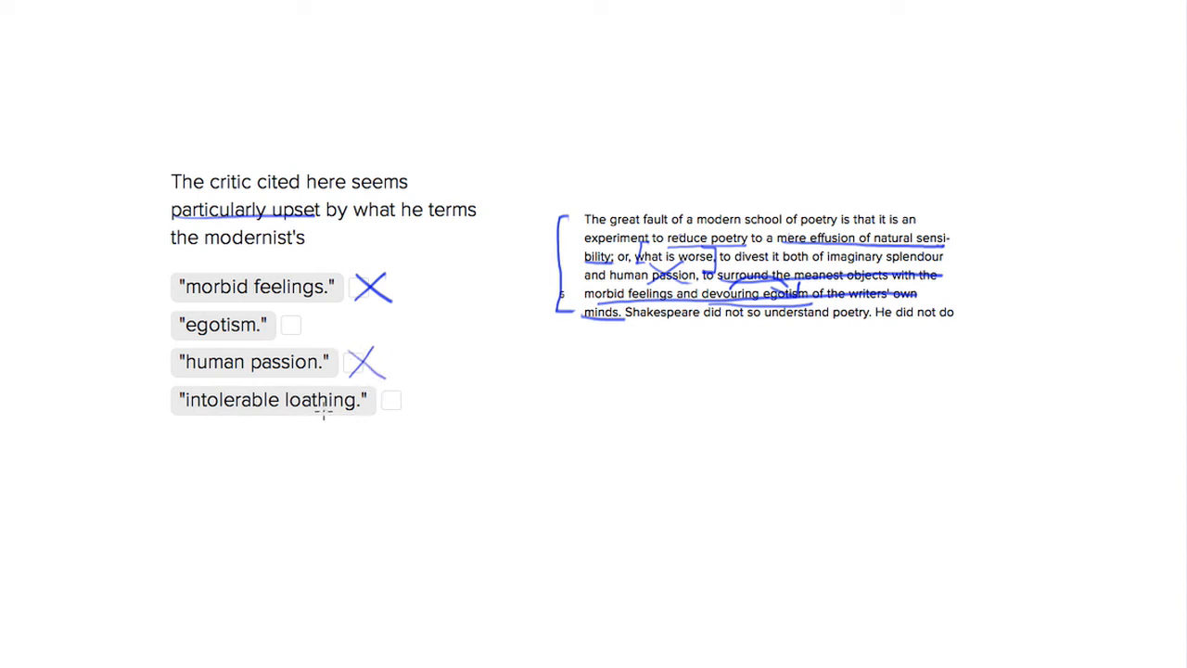